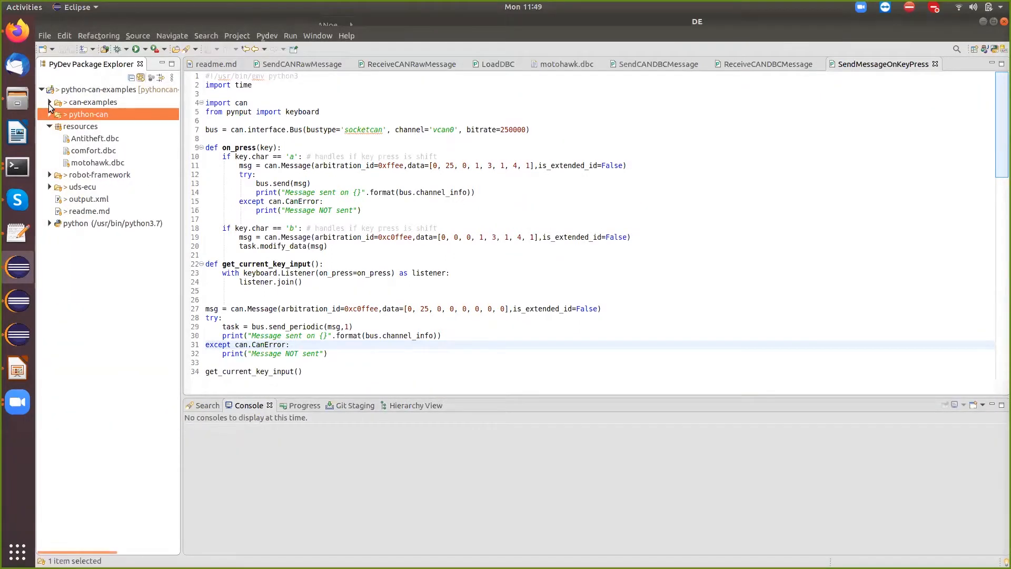
# Step: Expand the python-can examples folder in the PyDev Package Explorer
pyautogui.click(50, 114)
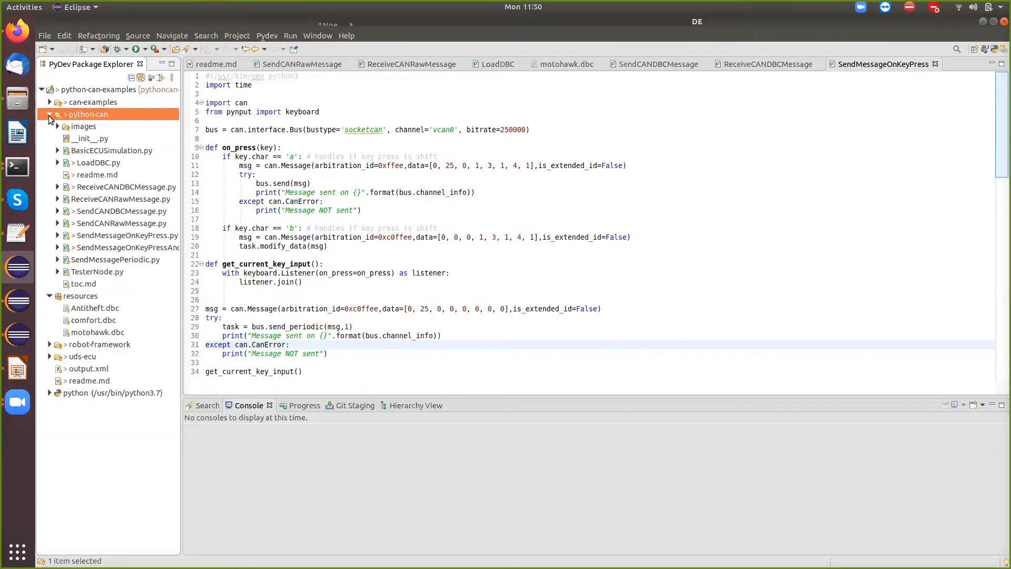
# Step: Open TesterNode.py and select the tester variable in its cantools setup code
pyautogui.click(98, 272)
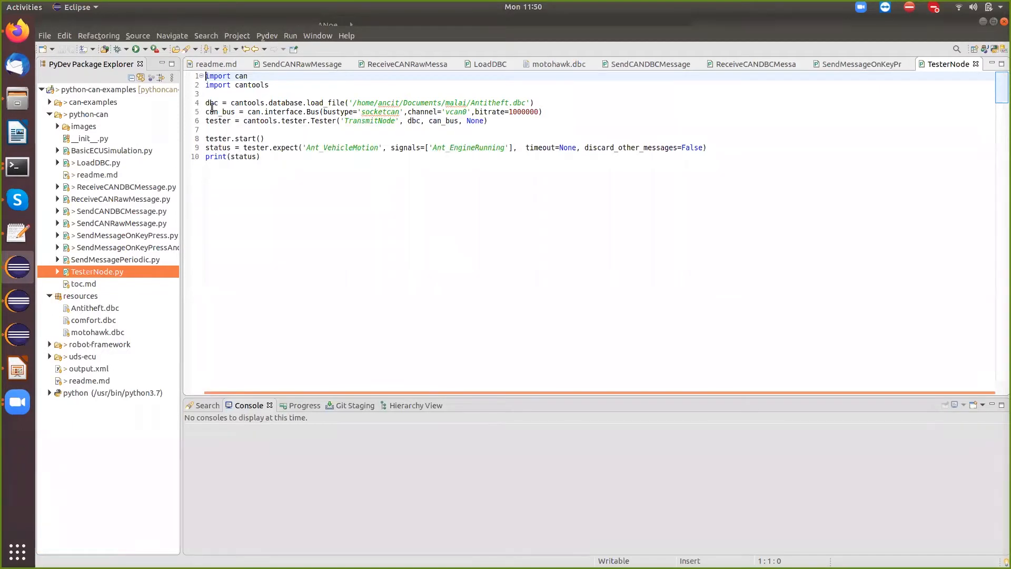
pyautogui.doubleClick(212, 102)
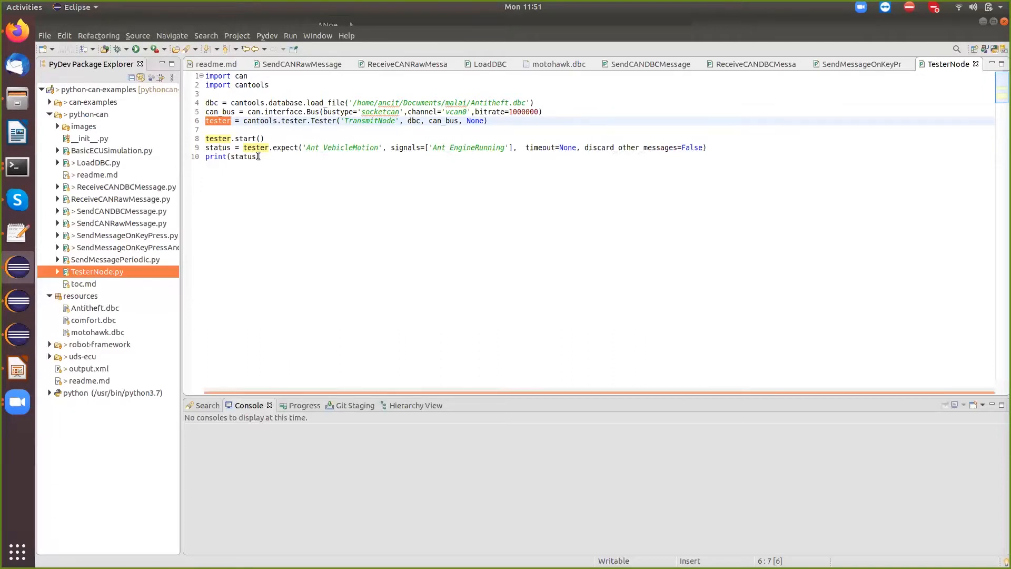
pyautogui.click(248, 169)
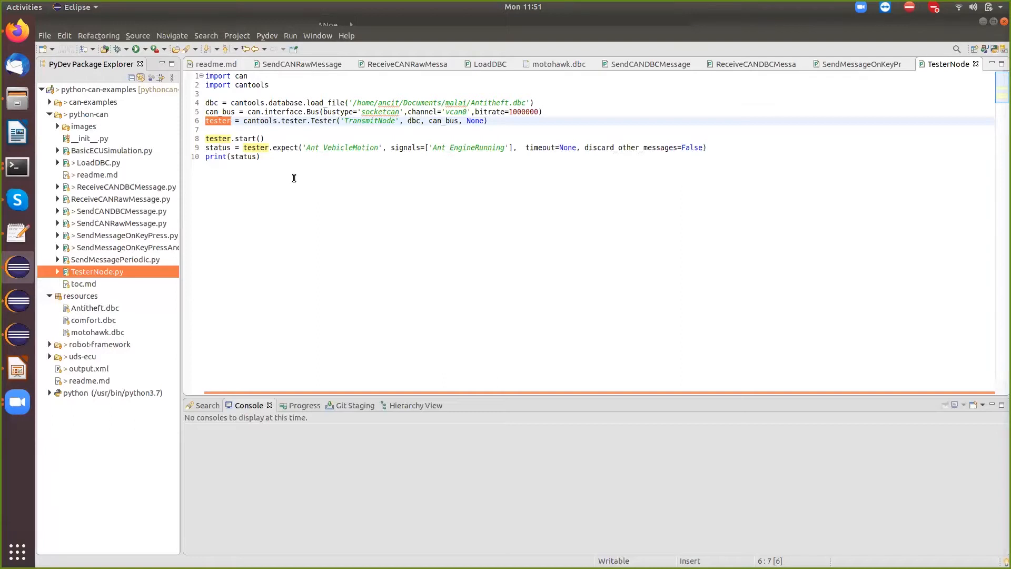
pyautogui.doubleClick(323, 120)
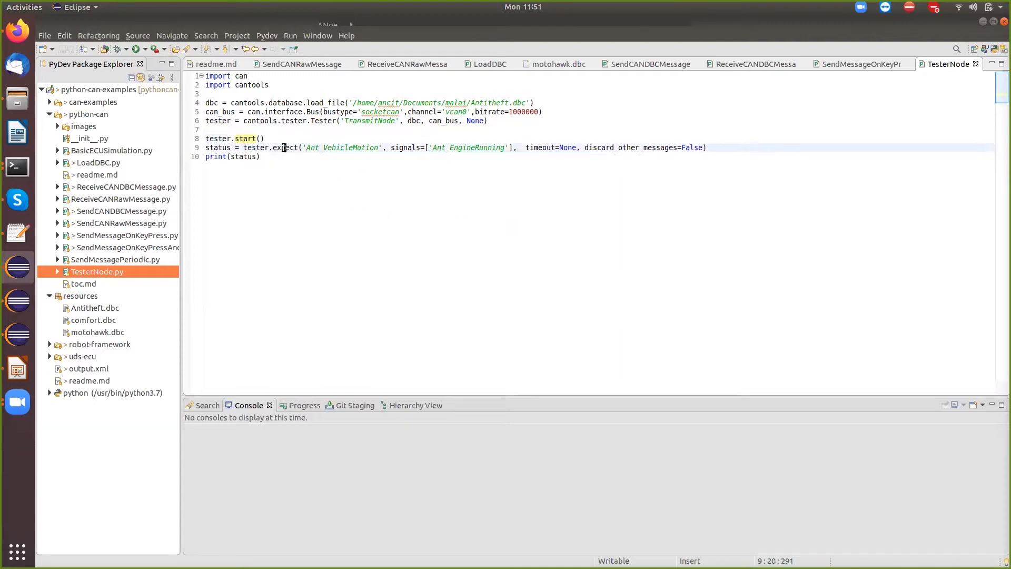
pyautogui.doubleClick(285, 147)
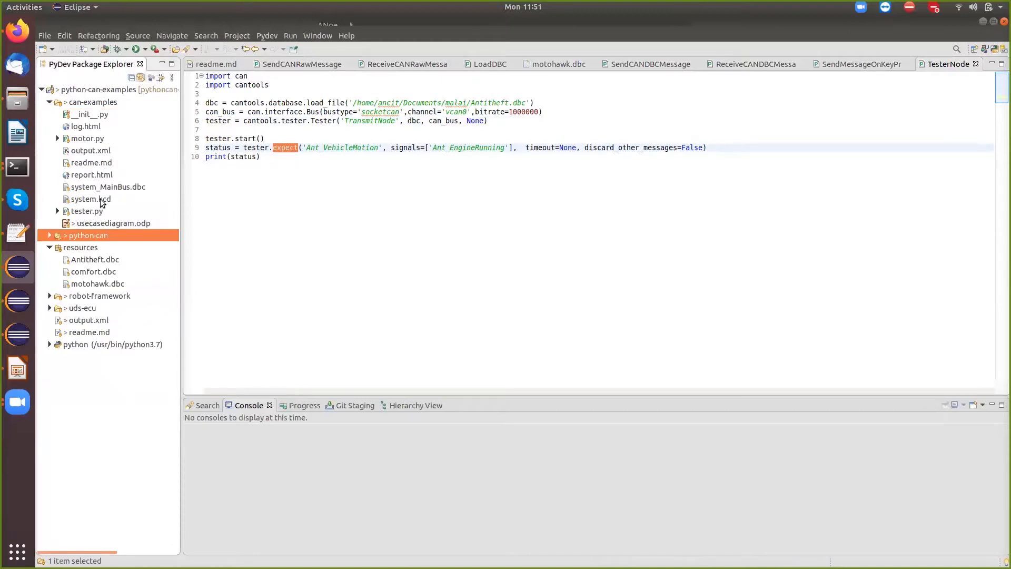
pyautogui.moveTo(90, 140)
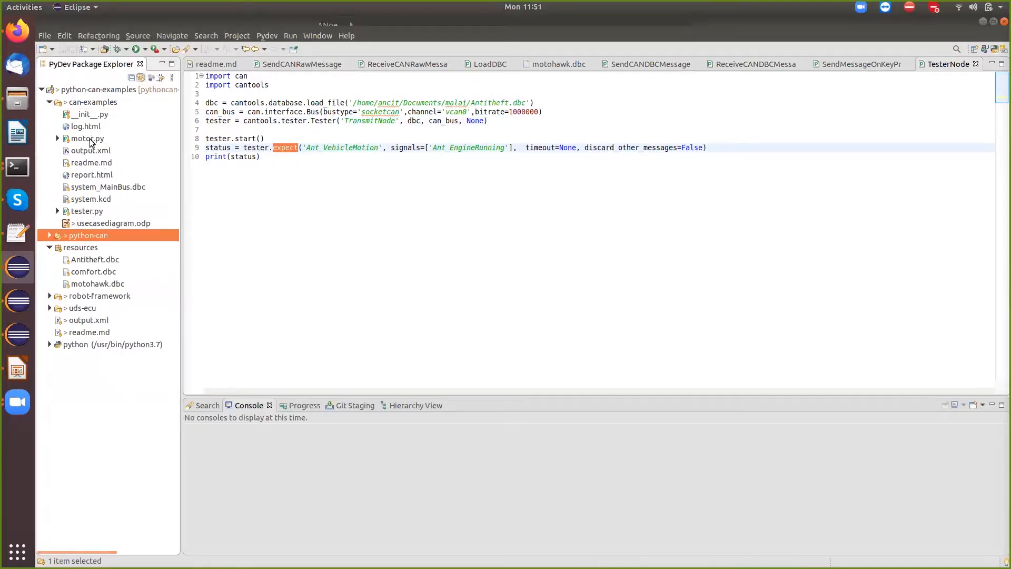
# Step: Open motor.py in the editor and the usecasediagram.odp slide showing Engine and TesterNode messages
pyautogui.doubleClick(88, 138)
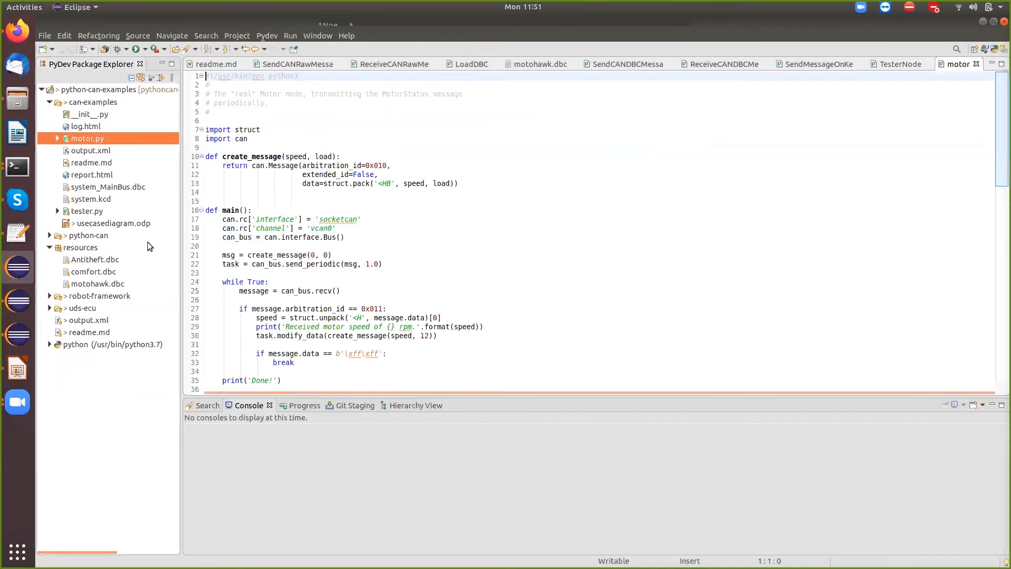
pyautogui.doubleClick(113, 223)
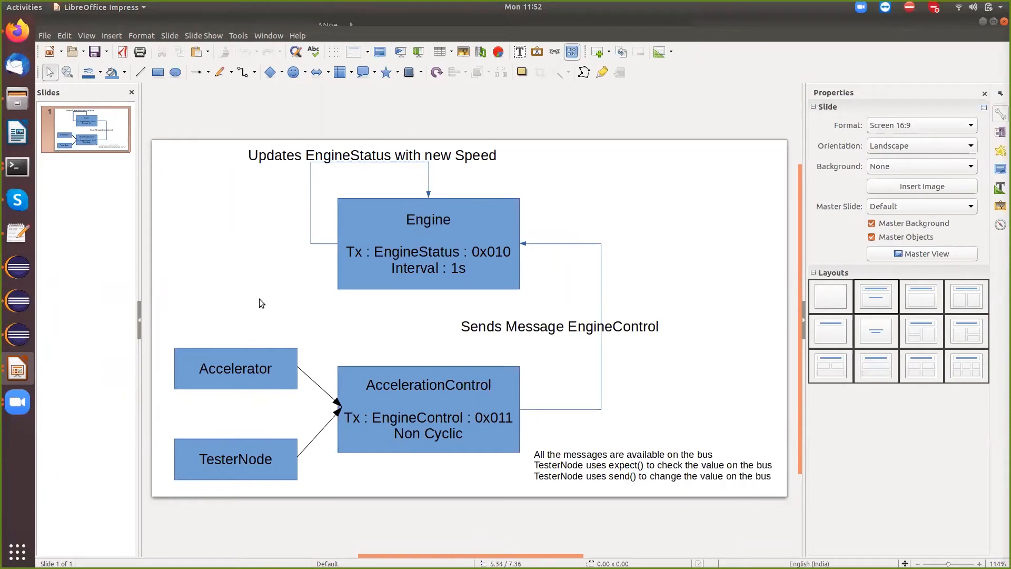
pyautogui.moveTo(219, 266)
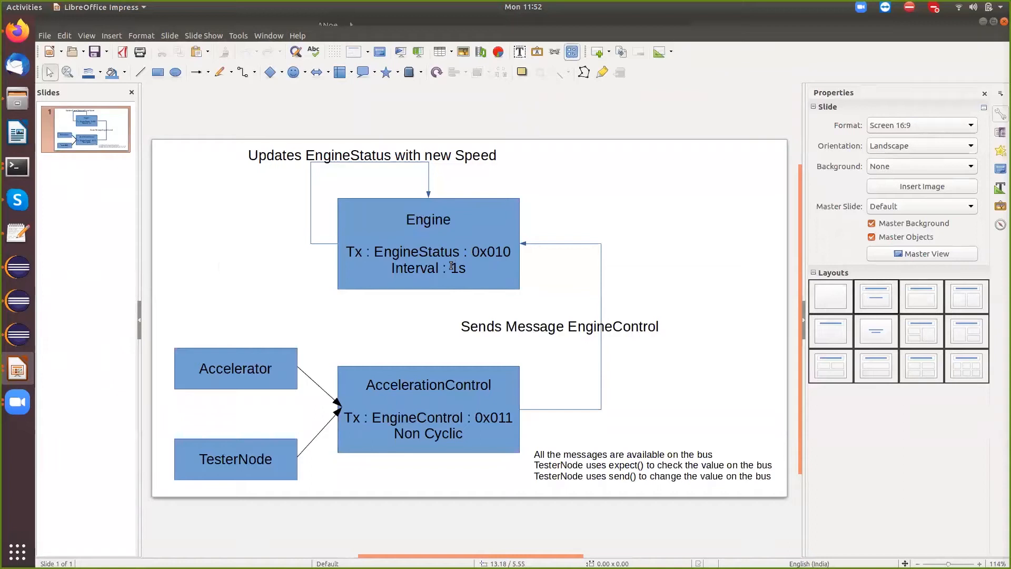
pyautogui.moveTo(470, 268)
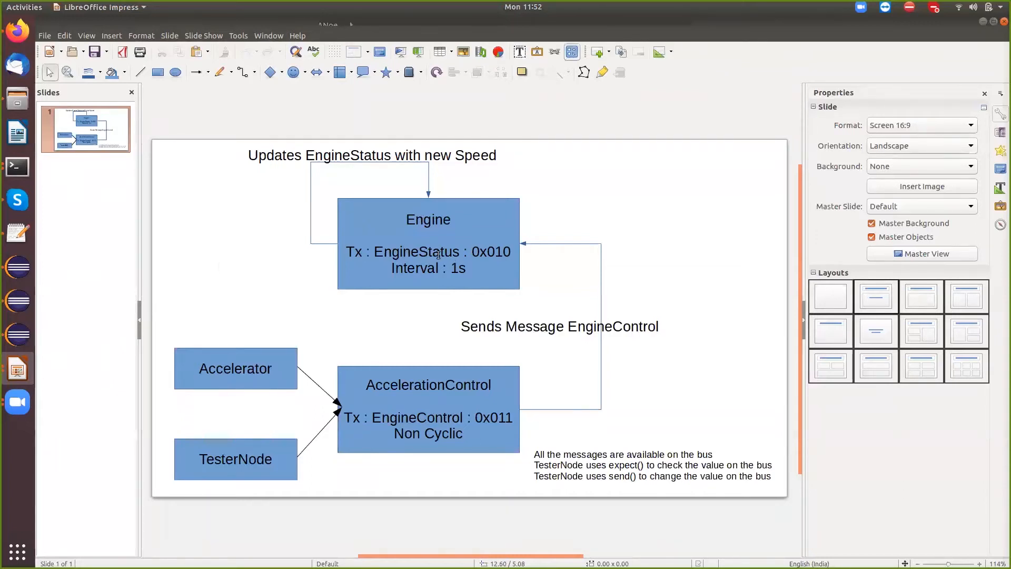
pyautogui.moveTo(553, 200)
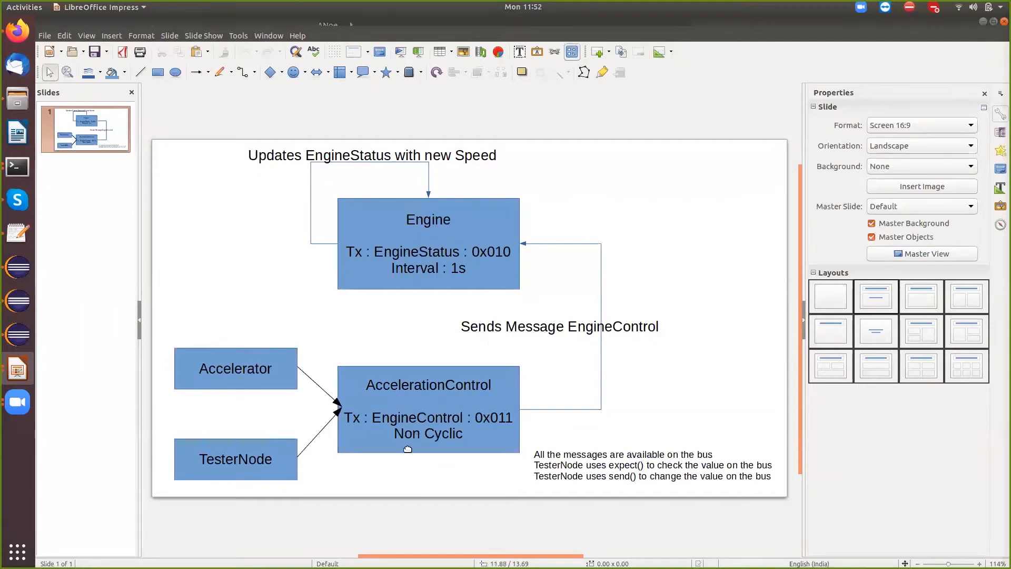
pyautogui.moveTo(354, 467)
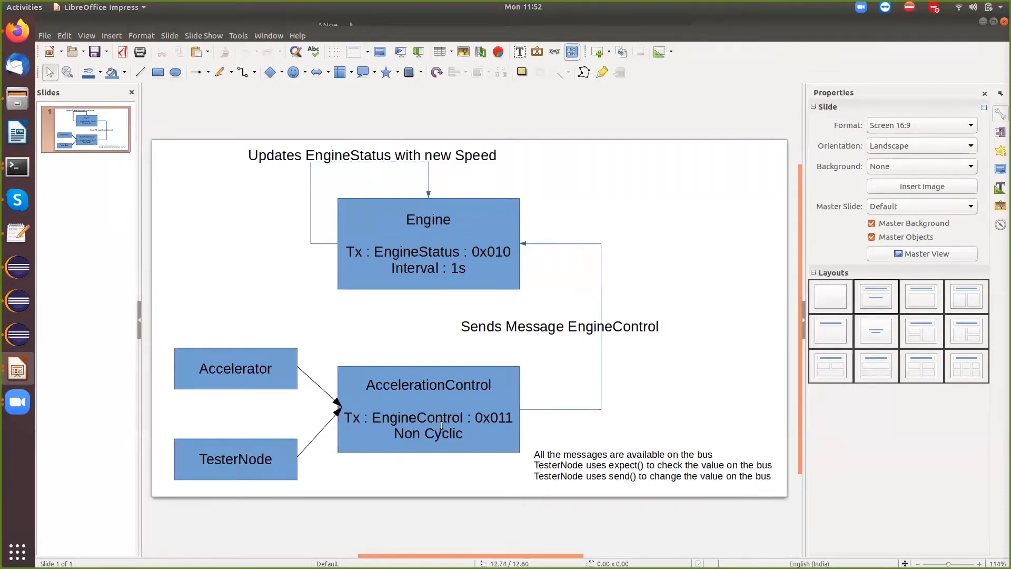
pyautogui.moveTo(479, 476)
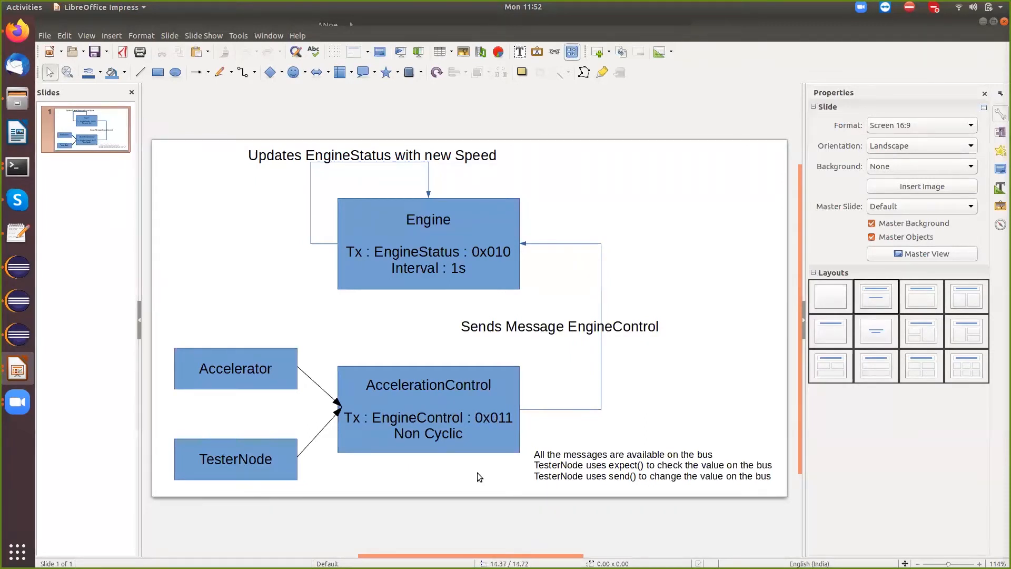
pyautogui.moveTo(307, 445)
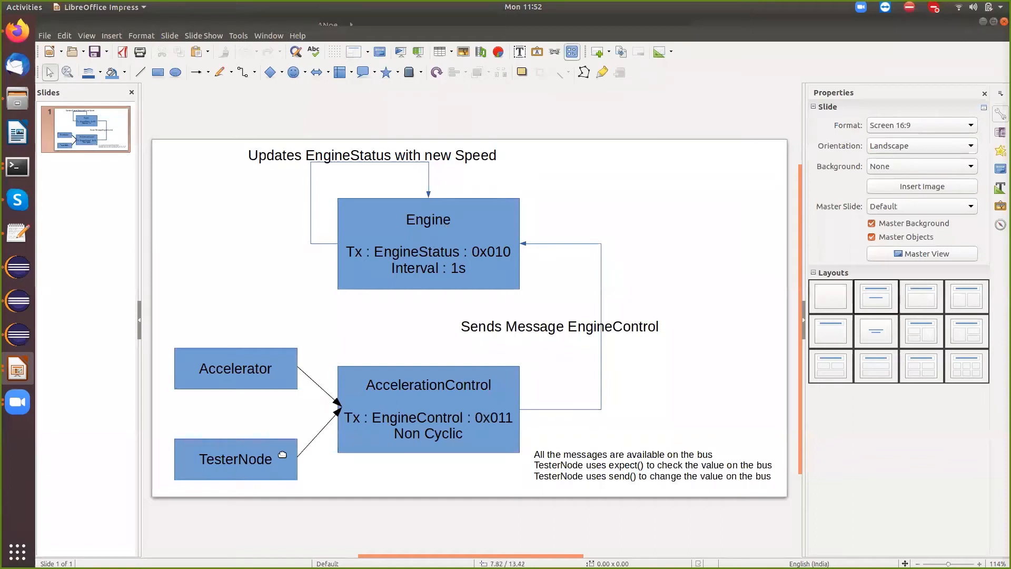
pyautogui.moveTo(487, 270)
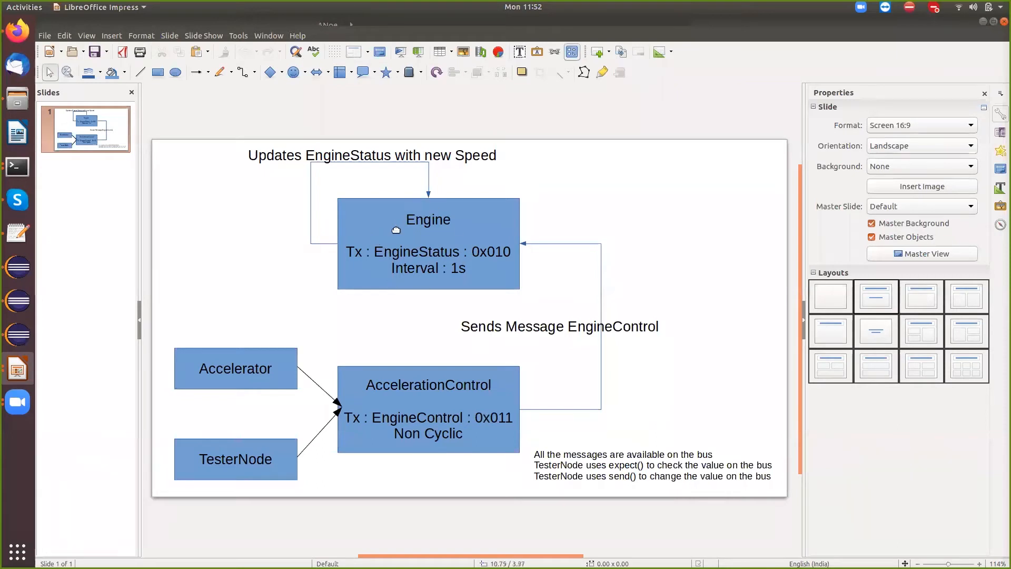
pyautogui.moveTo(233, 449)
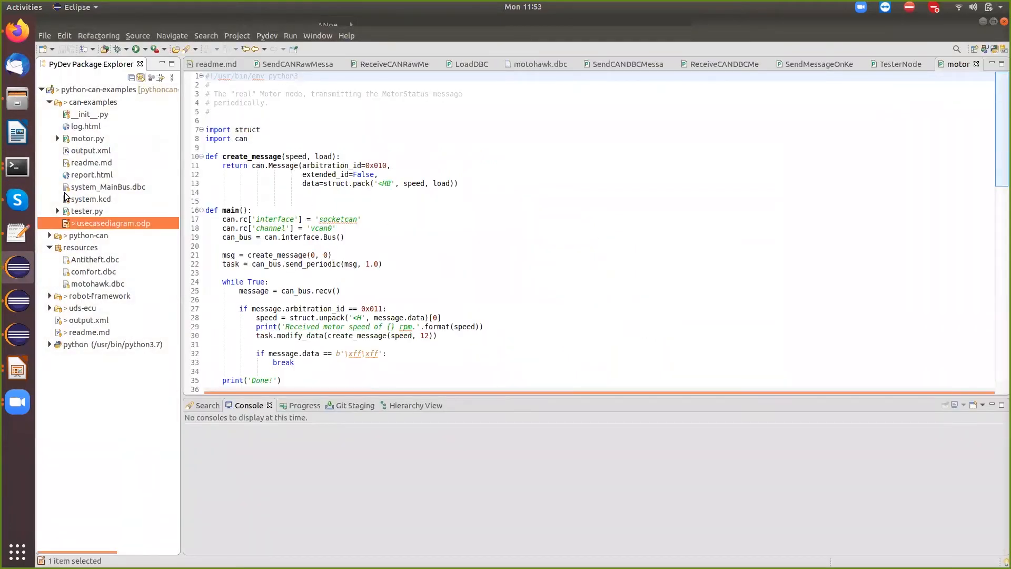
pyautogui.click(87, 138)
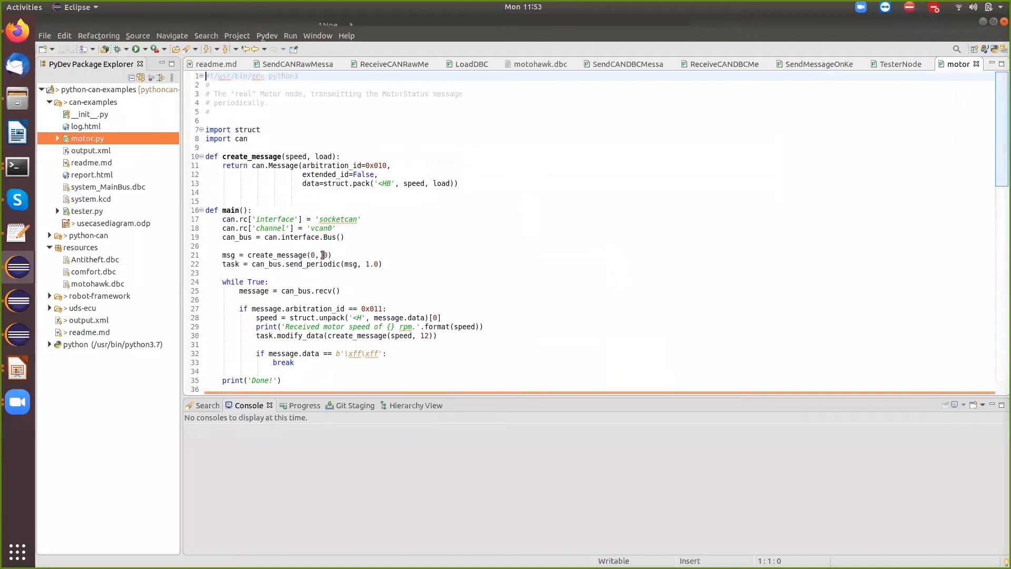
pyautogui.doubleClick(311, 263)
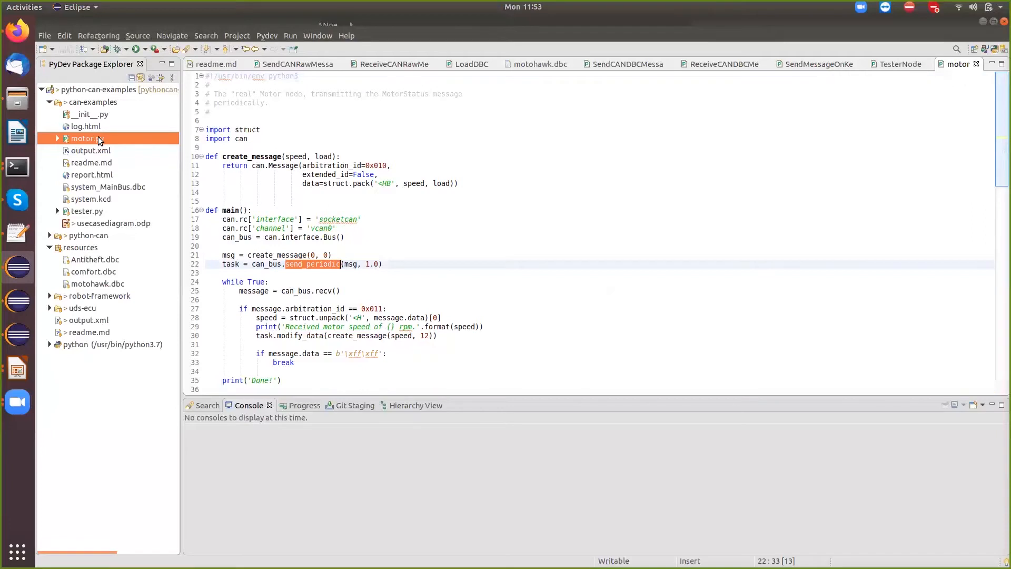
pyautogui.rightClick(85, 138)
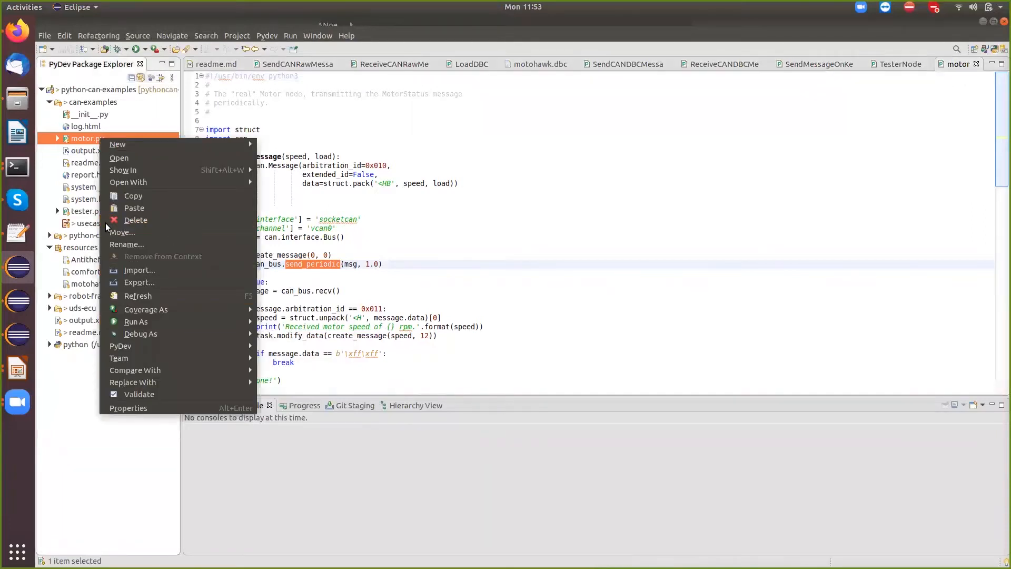
pyautogui.click(89, 210)
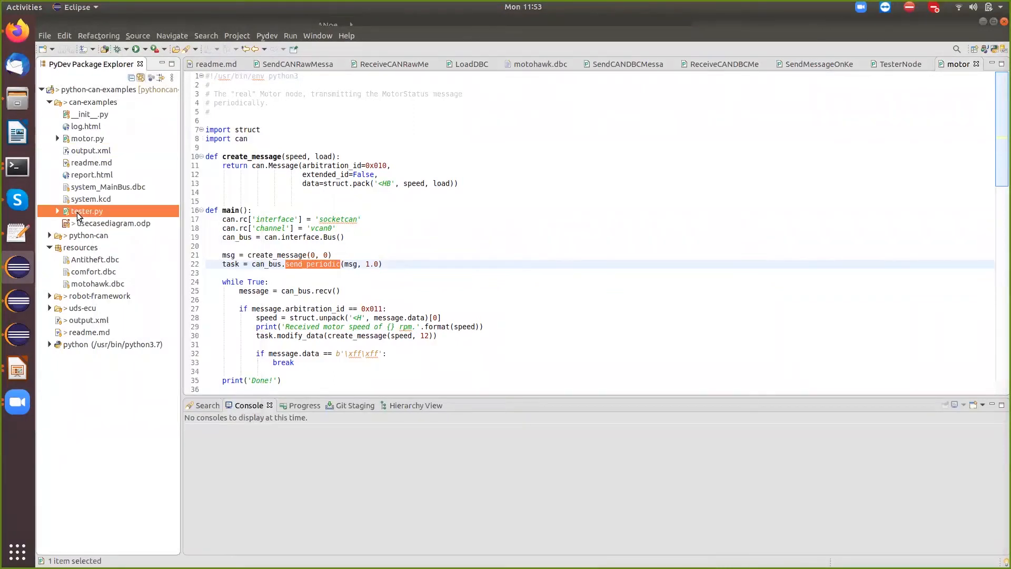
# Step: Open tester.py and select the MotorStatus message it expects
pyautogui.doubleClick(87, 211)
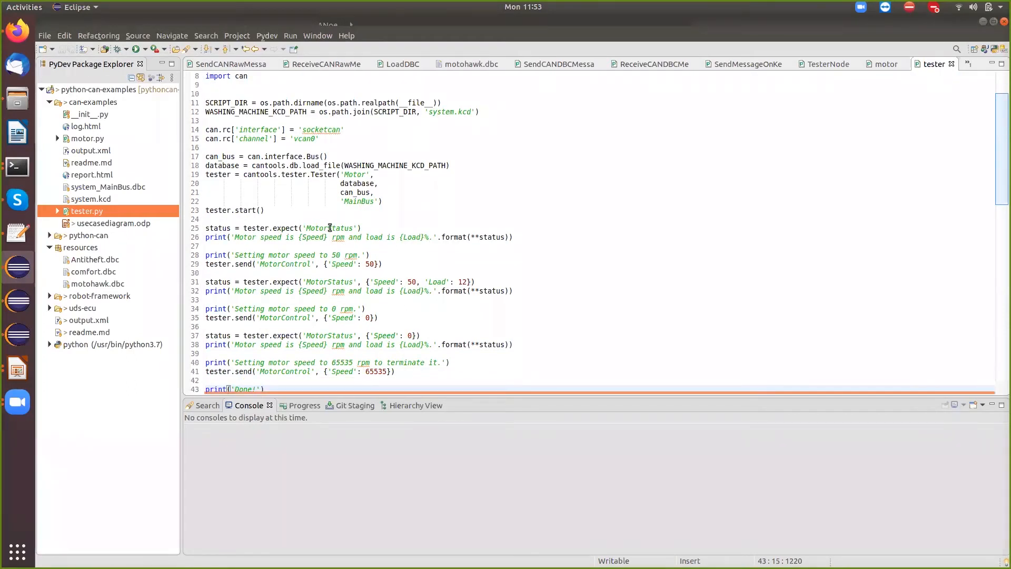
pyautogui.doubleClick(329, 227)
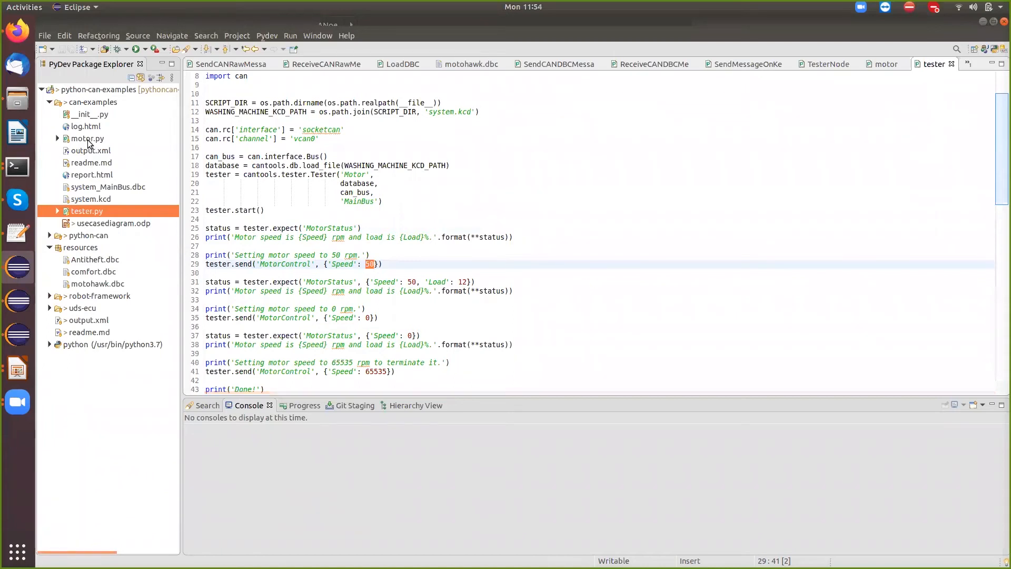
# Step: Run motor.py as a Python Run so its simulation console starts
pyautogui.rightClick(87, 138)
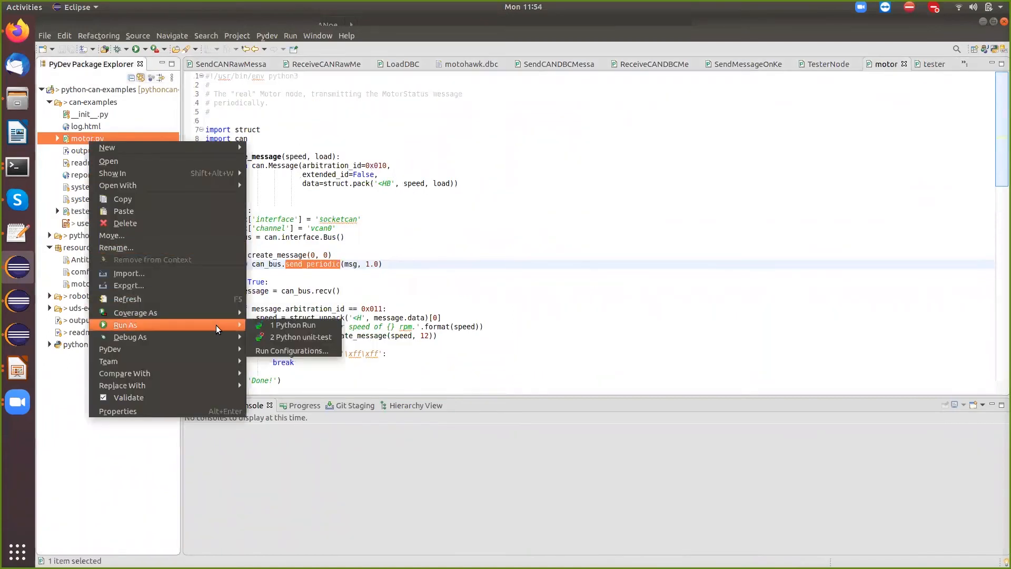
pyautogui.click(293, 325)
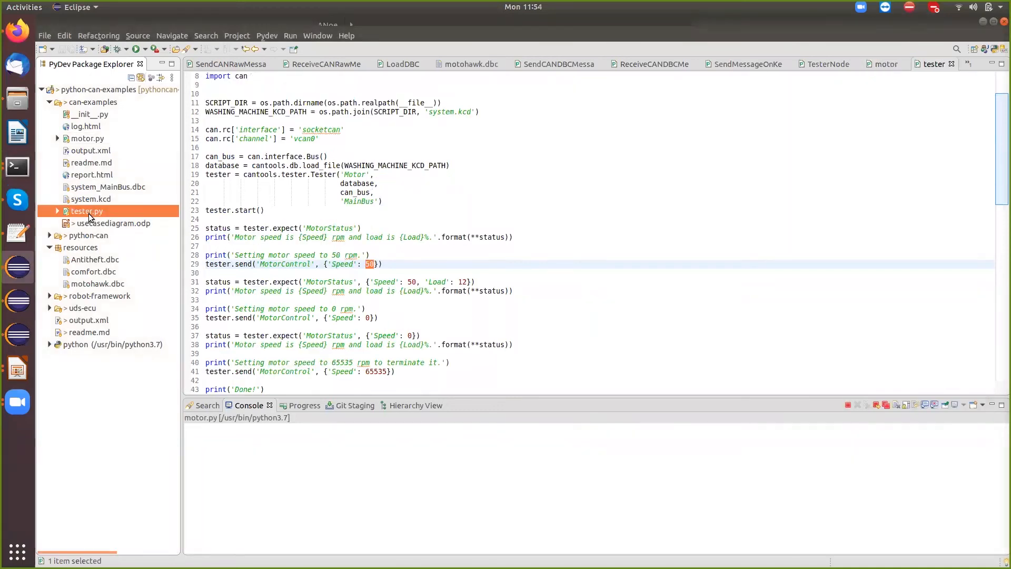
pyautogui.moveTo(153, 218)
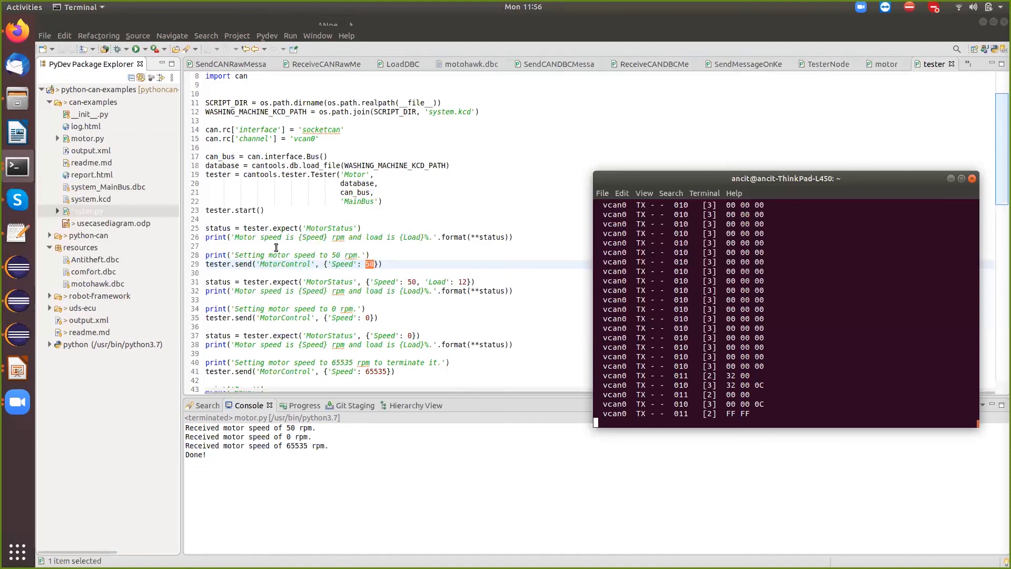
pyautogui.moveTo(275, 286)
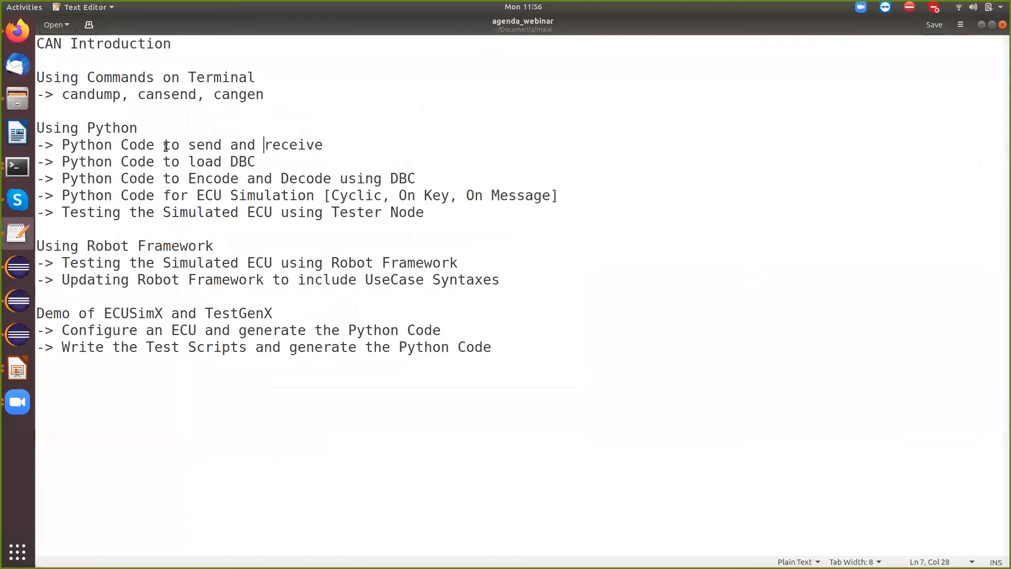
pyautogui.moveTo(162, 144); pyautogui.dragTo(315, 144)
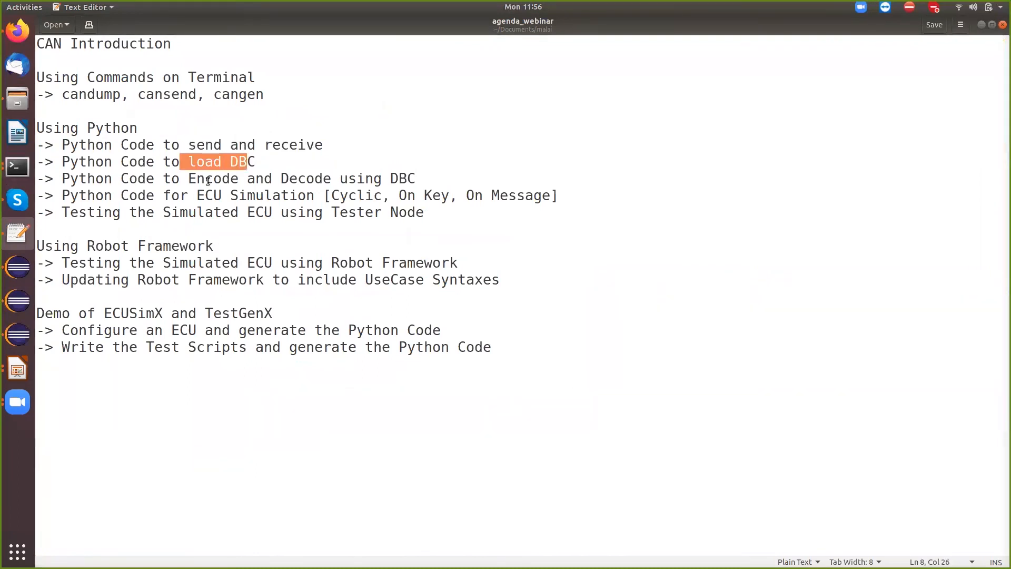
pyautogui.click(205, 179)
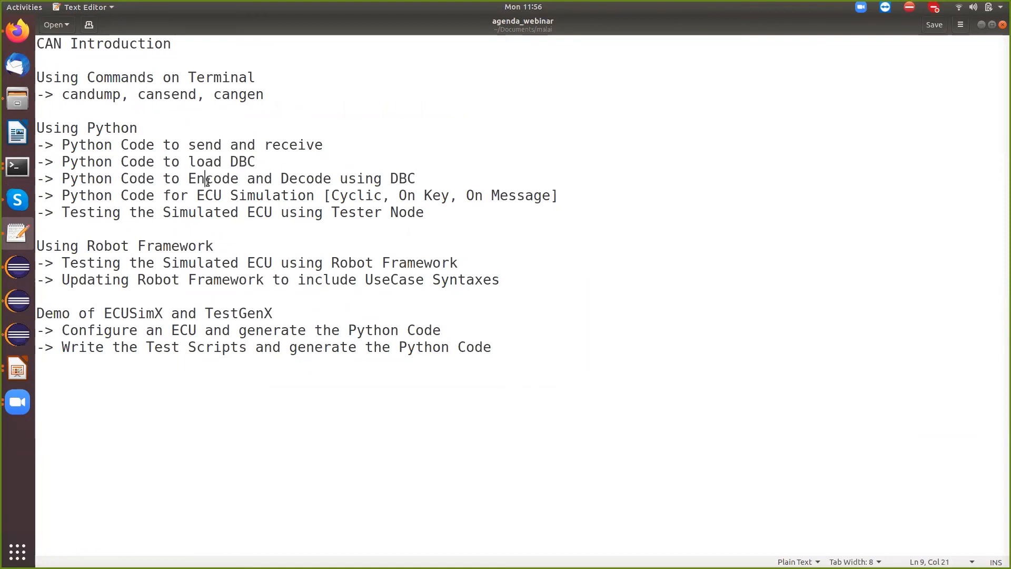
pyautogui.doubleClick(306, 178)
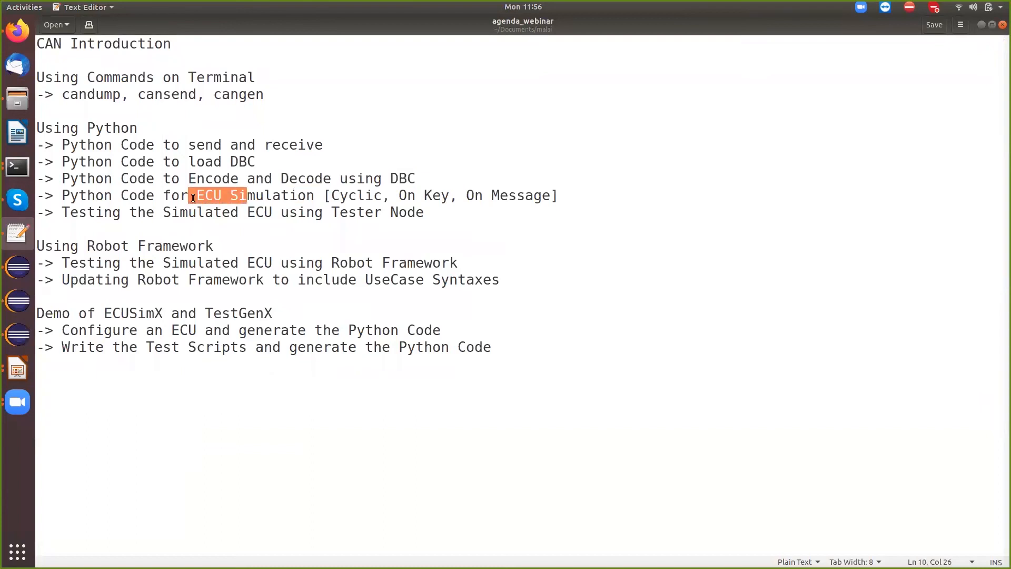
pyautogui.doubleClick(355, 196)
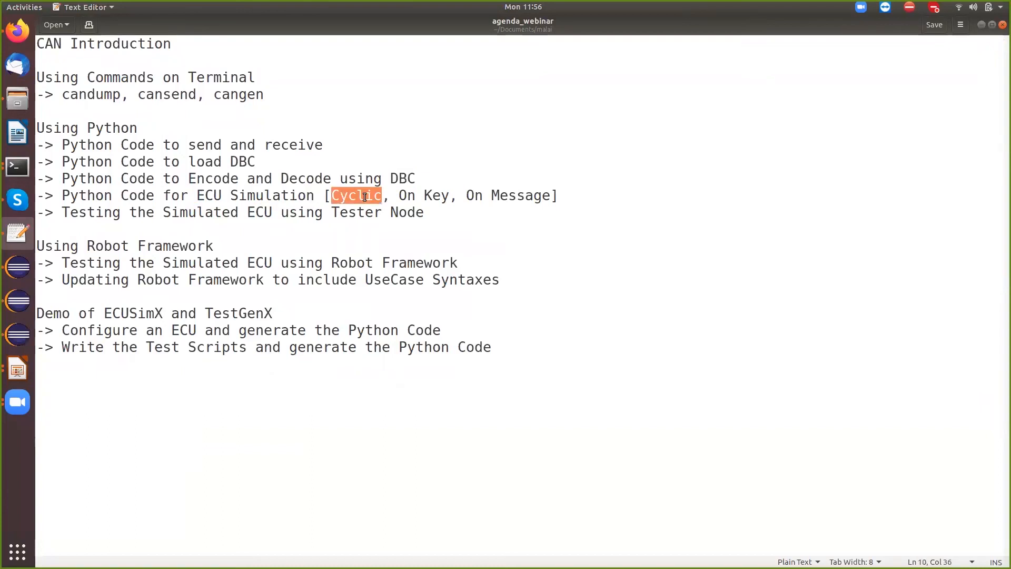
pyautogui.doubleClick(422, 195)
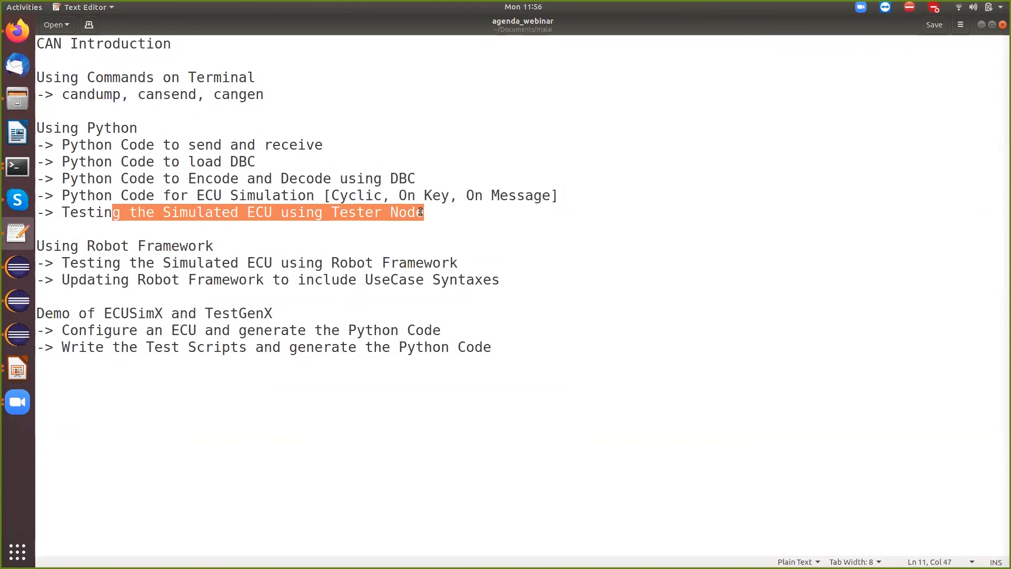
pyautogui.click(437, 212)
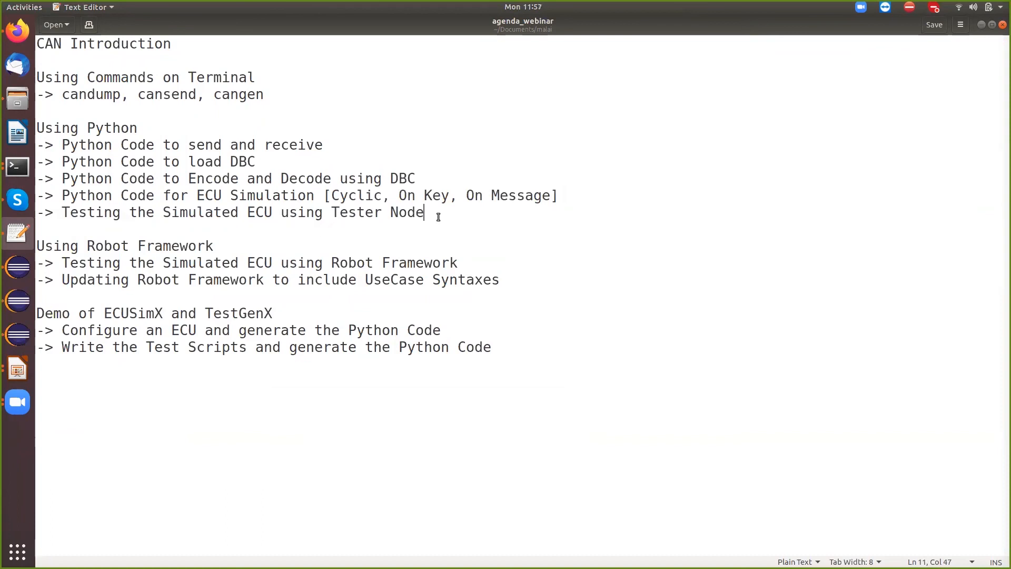